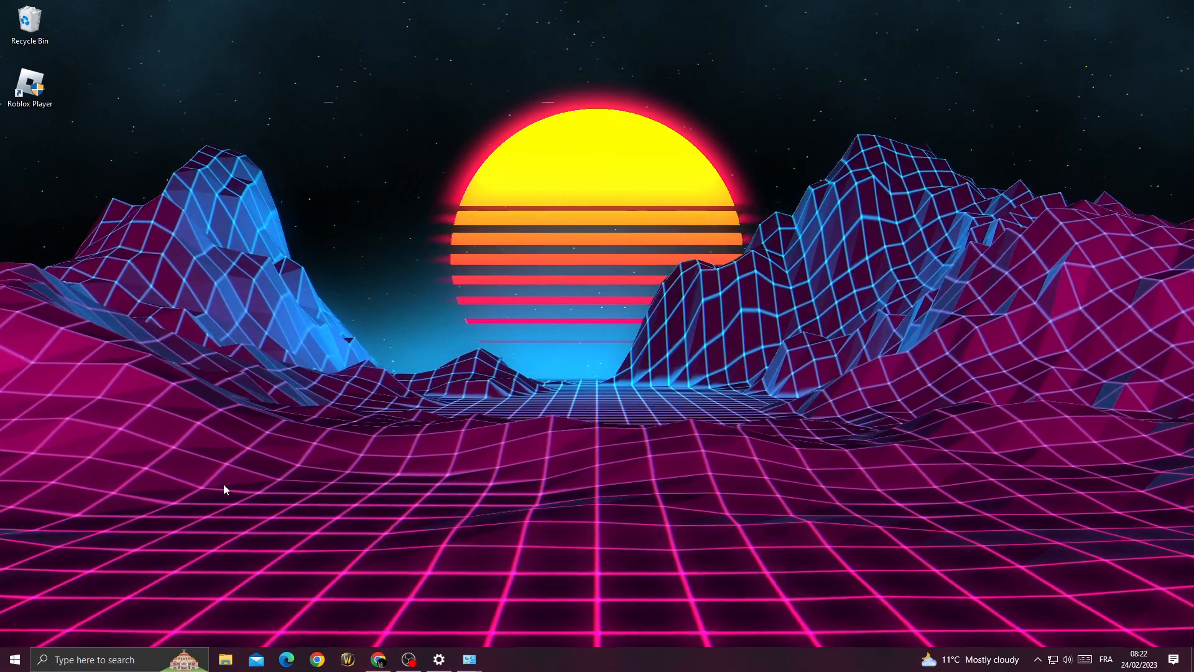
Search for 'windows Update settings' and open the Windows Update settings best match.
{"action": "type", "text": "windows Update settings"}
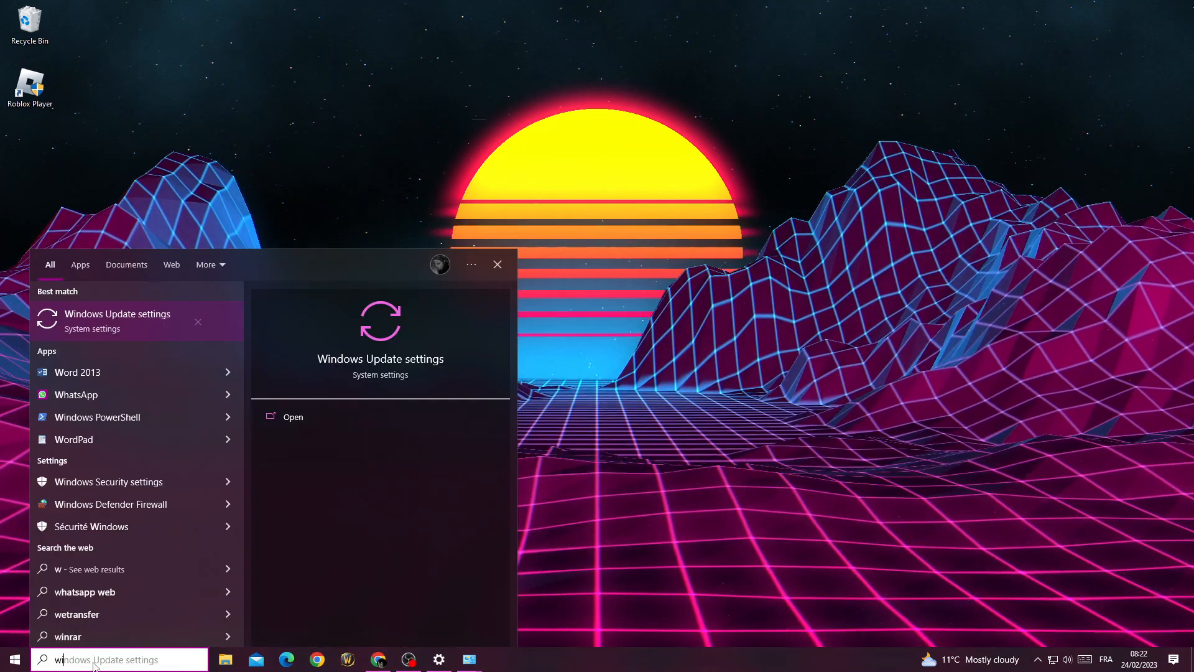
{"action": "left_click", "coordinate": [117, 314]}
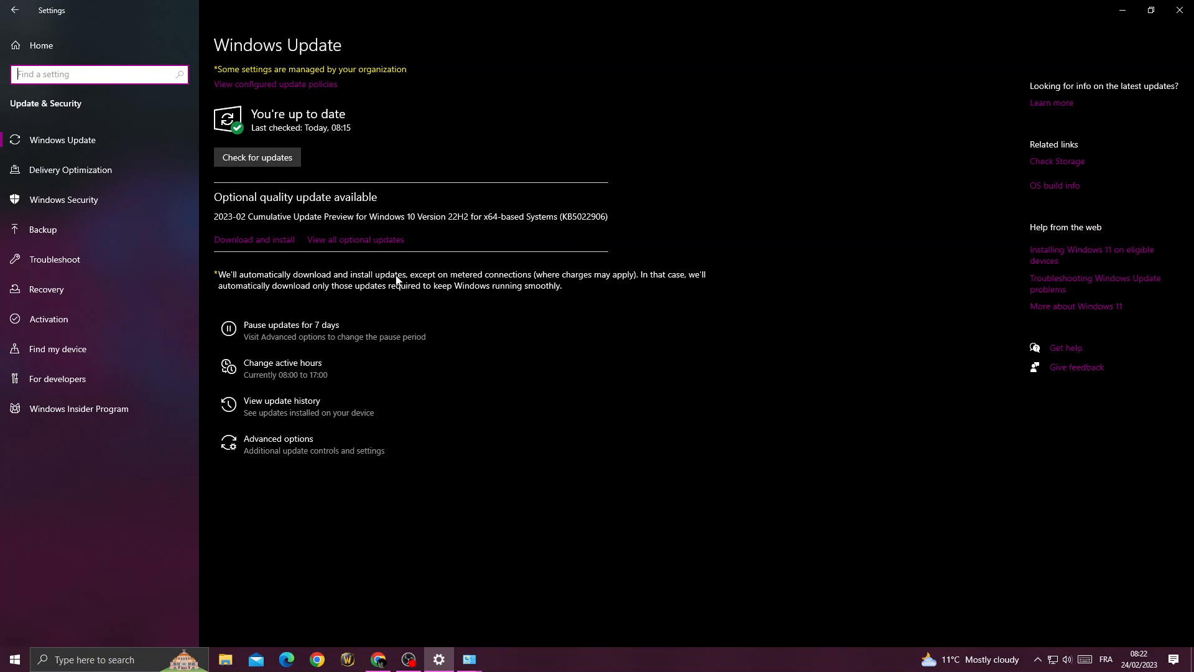
Start a check for Windows updates, then close the Settings window.
{"action": "left_click", "coordinate": [257, 157]}
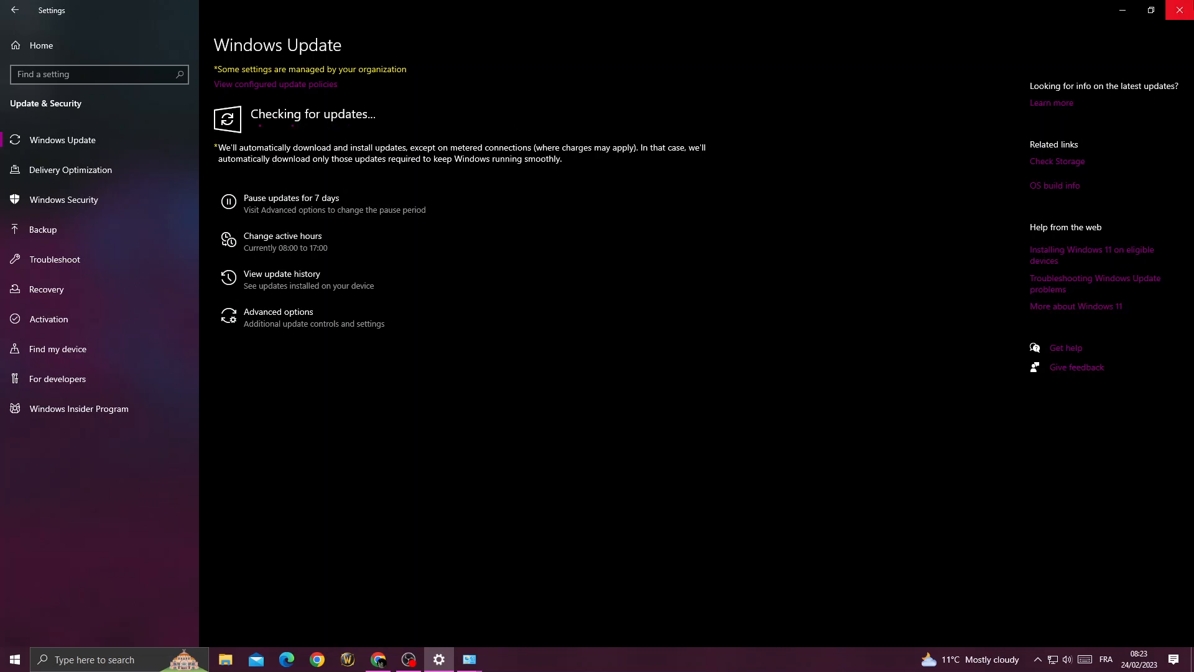
{"action": "left_click", "coordinate": [1183, 10]}
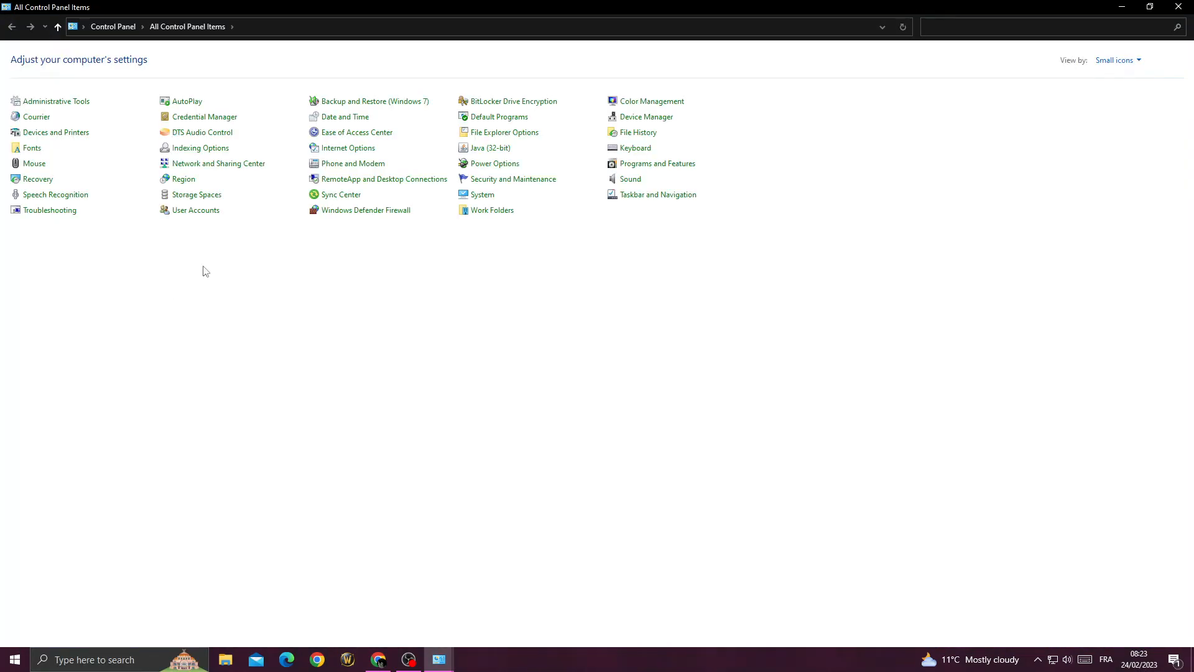
{"action": "mouse_move", "coordinate": [165, 182]}
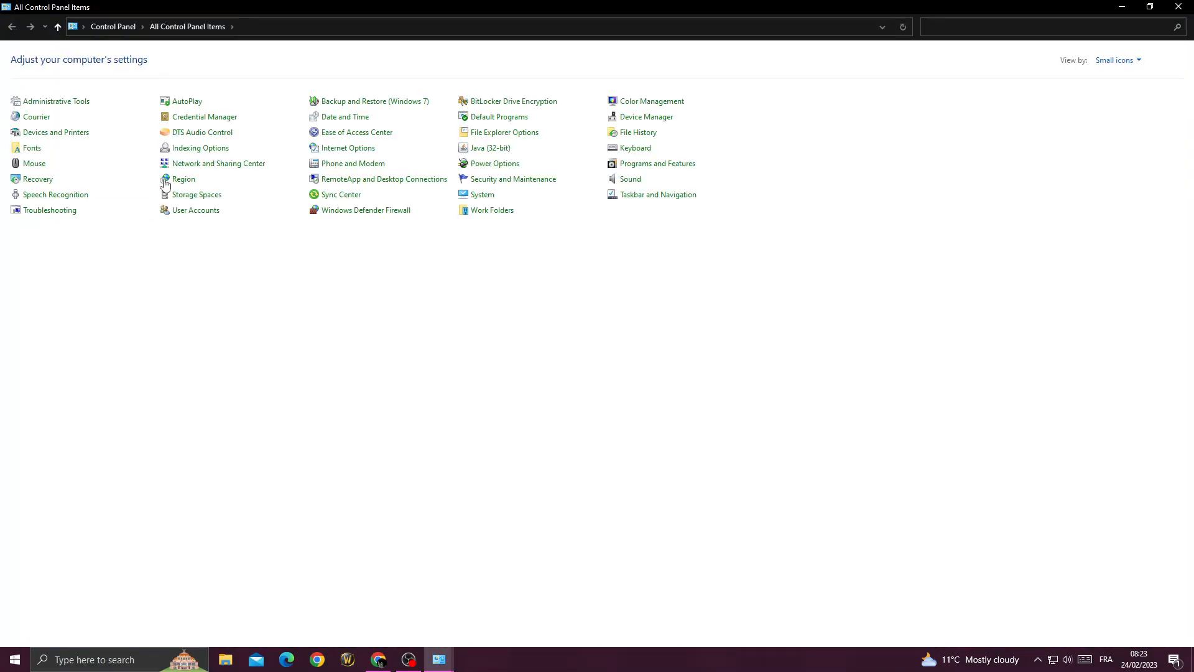
Open Network and Sharing Center from All Control Panel Items.
{"action": "left_click", "coordinate": [218, 163]}
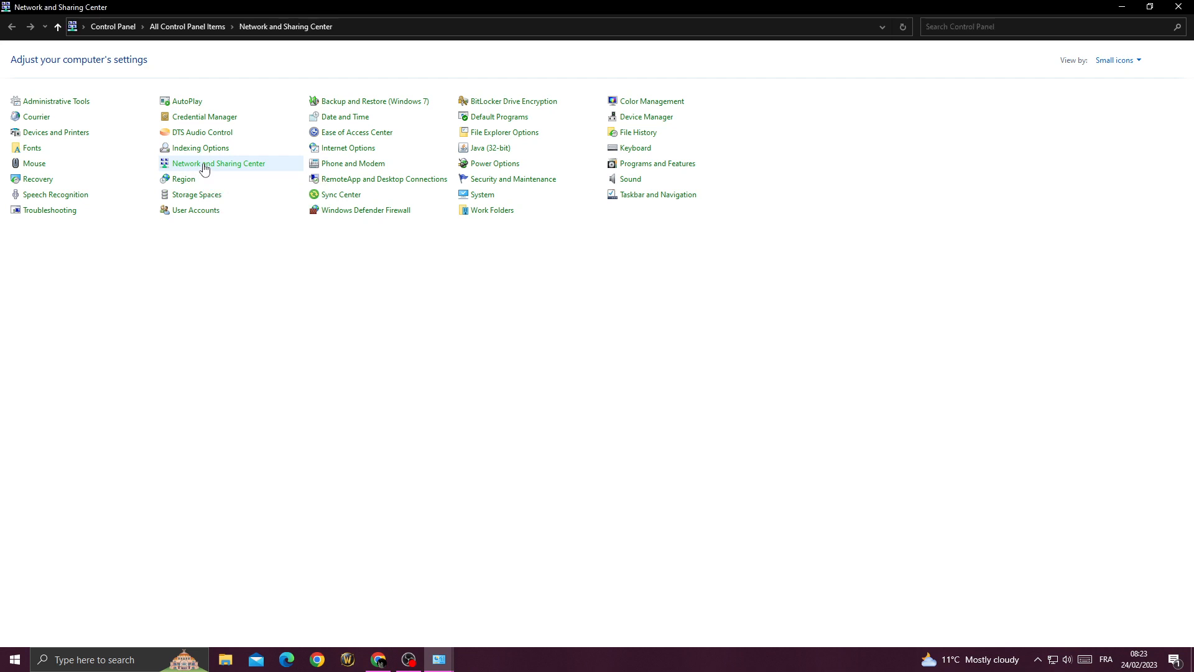
{"action": "left_click", "coordinate": [219, 163]}
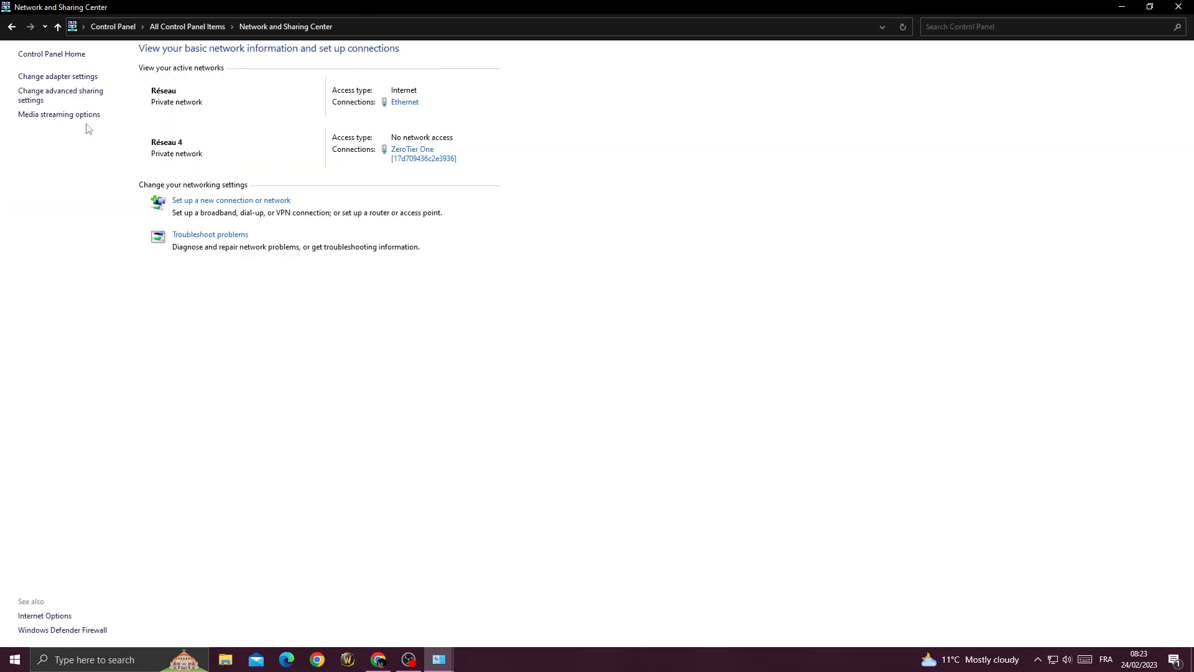
{"action": "mouse_move", "coordinate": [30, 76]}
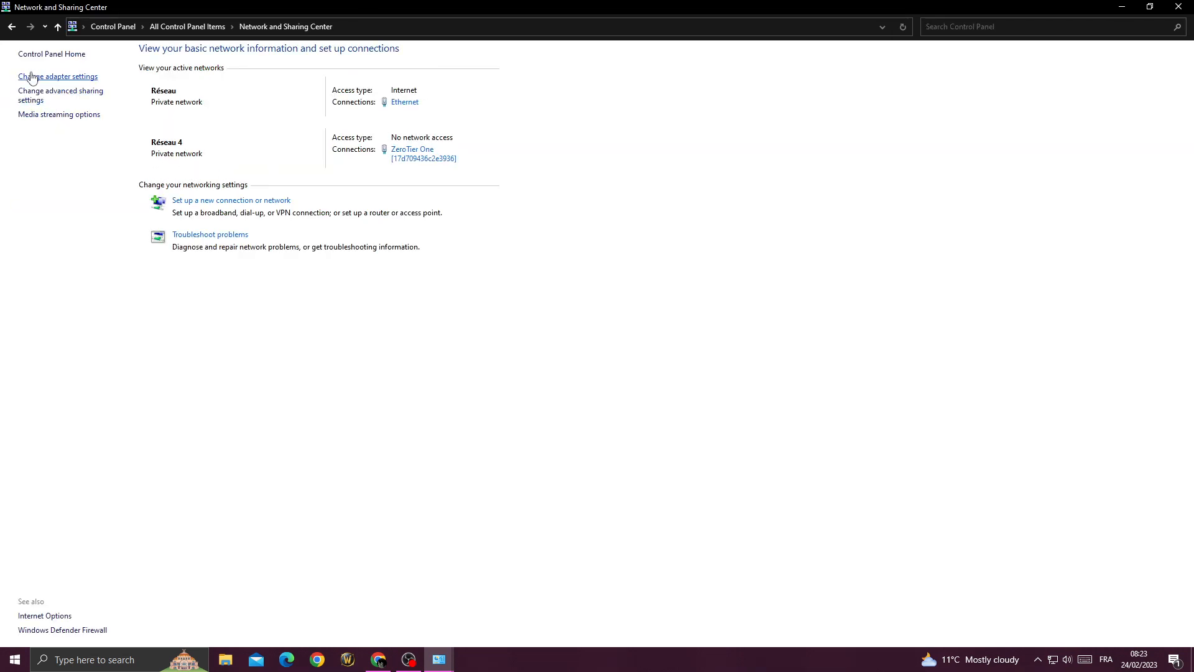
Open the Ethernet adapter's Internet Protocol Version 4 (TCP/IPv4) properties from the adapter list.
{"action": "left_click", "coordinate": [57, 76]}
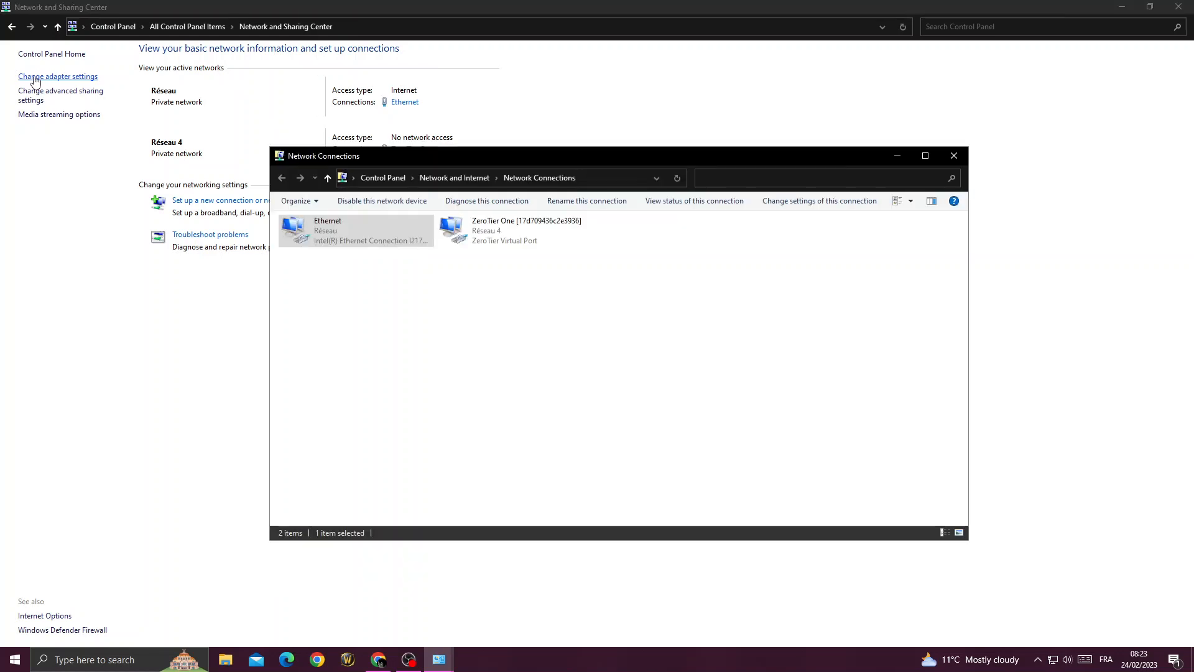
{"action": "right_click", "coordinate": [339, 228]}
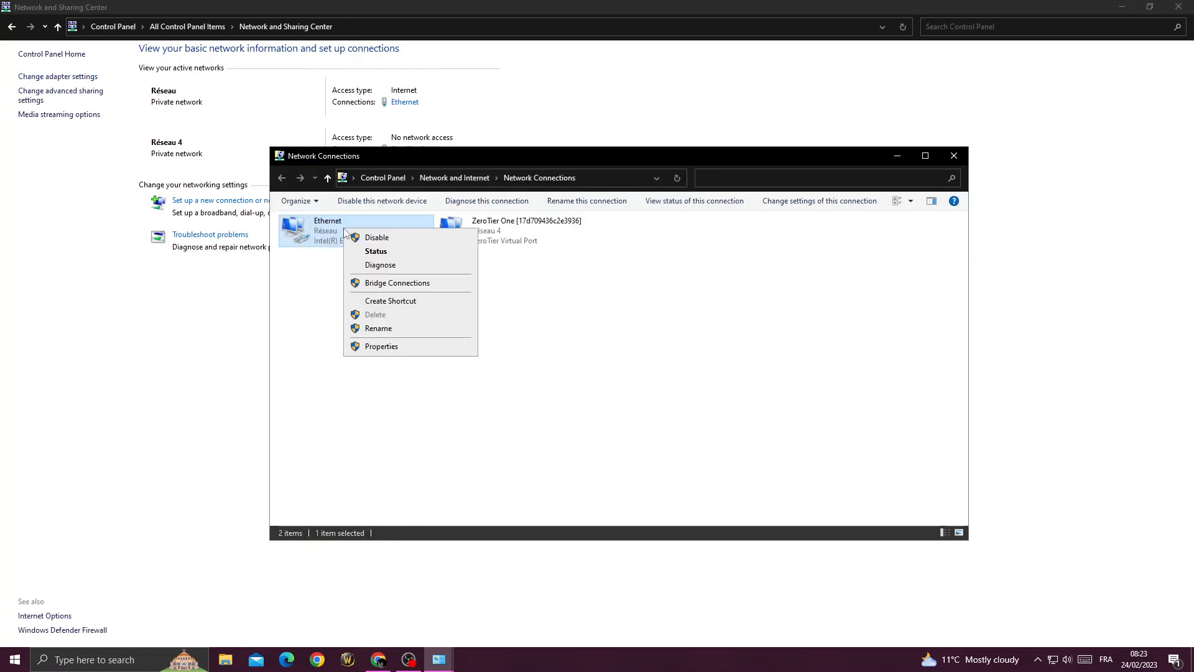
{"action": "left_click", "coordinate": [381, 346]}
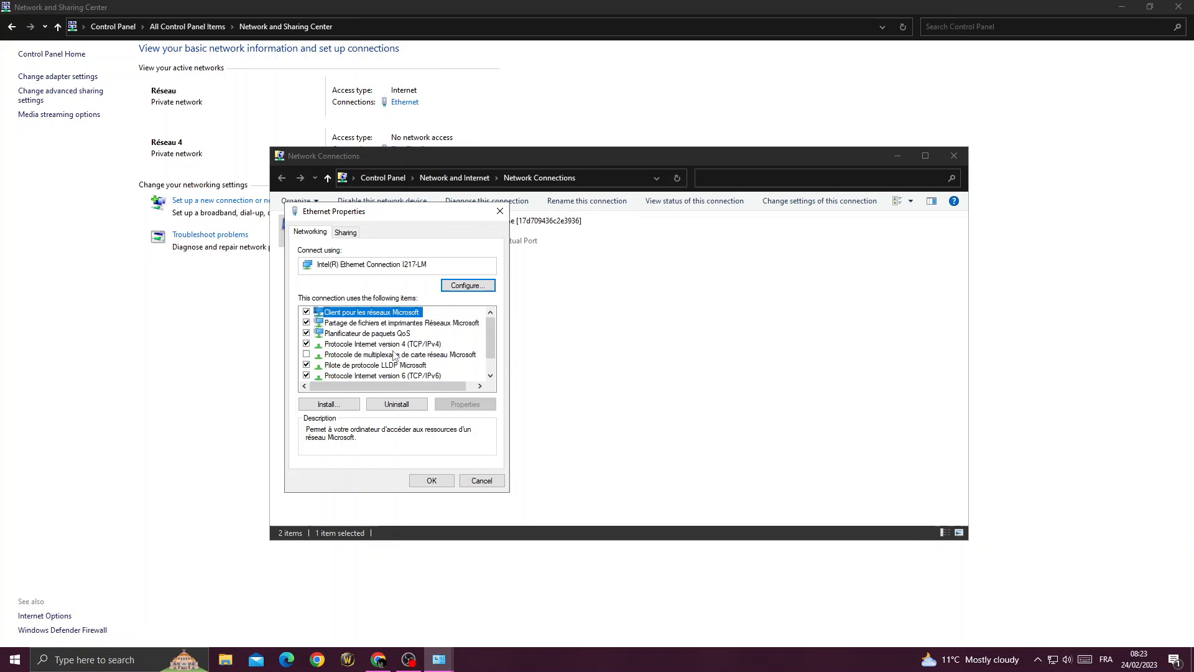
{"action": "left_click", "coordinate": [383, 344]}
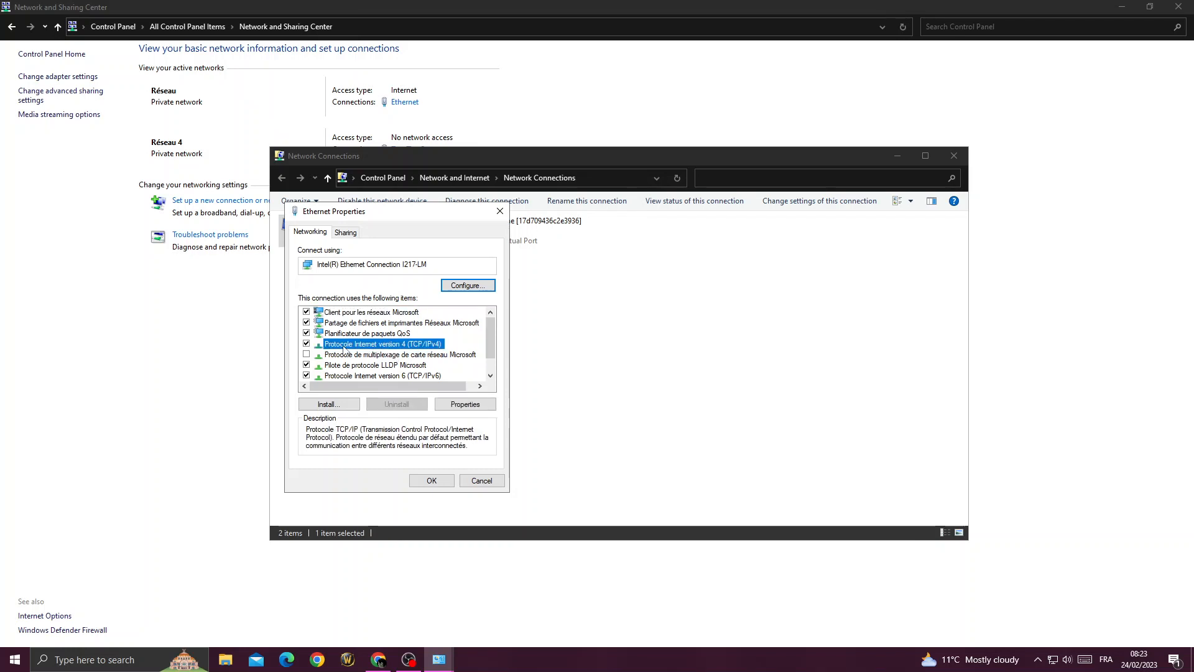
{"action": "mouse_move", "coordinate": [460, 462]}
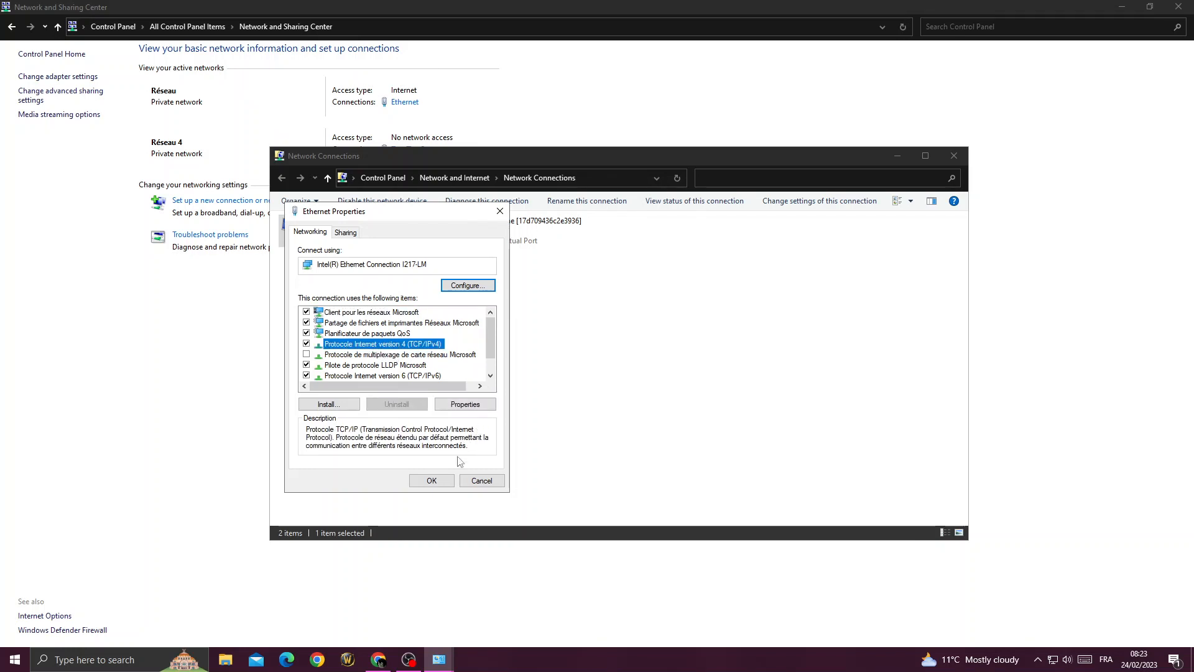
{"action": "left_click", "coordinate": [466, 404]}
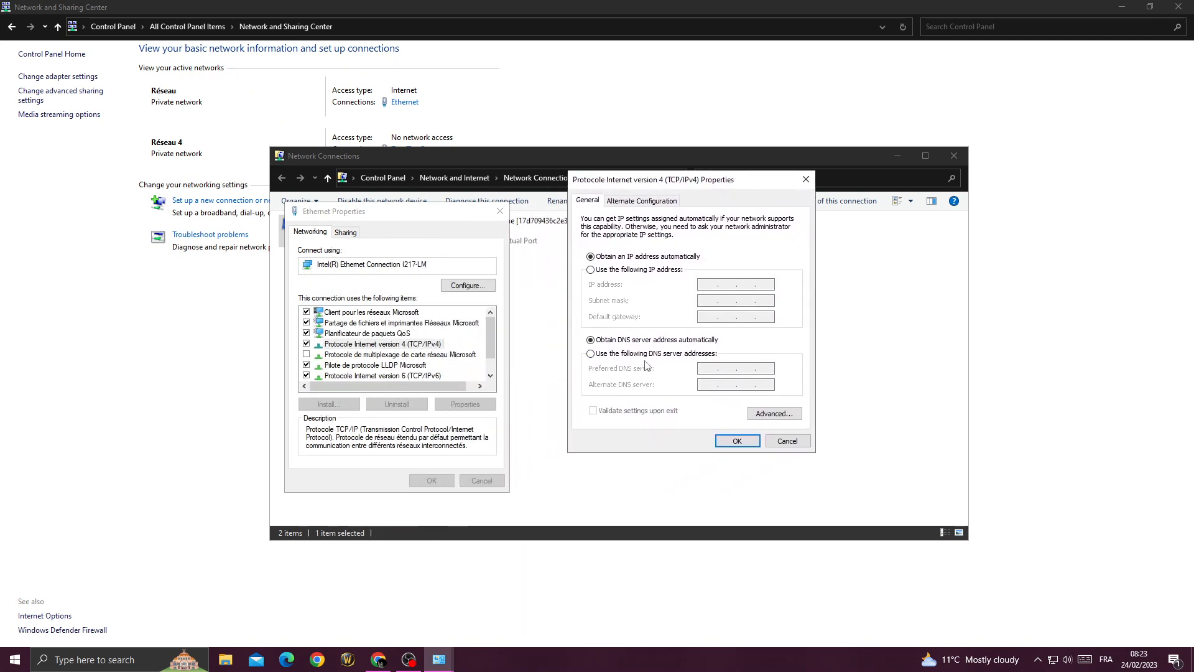
Set manual DNS servers: preferred 1.1.1.1 and an alternate starting 1.0.0, then confirm.
{"action": "left_click", "coordinate": [591, 353]}
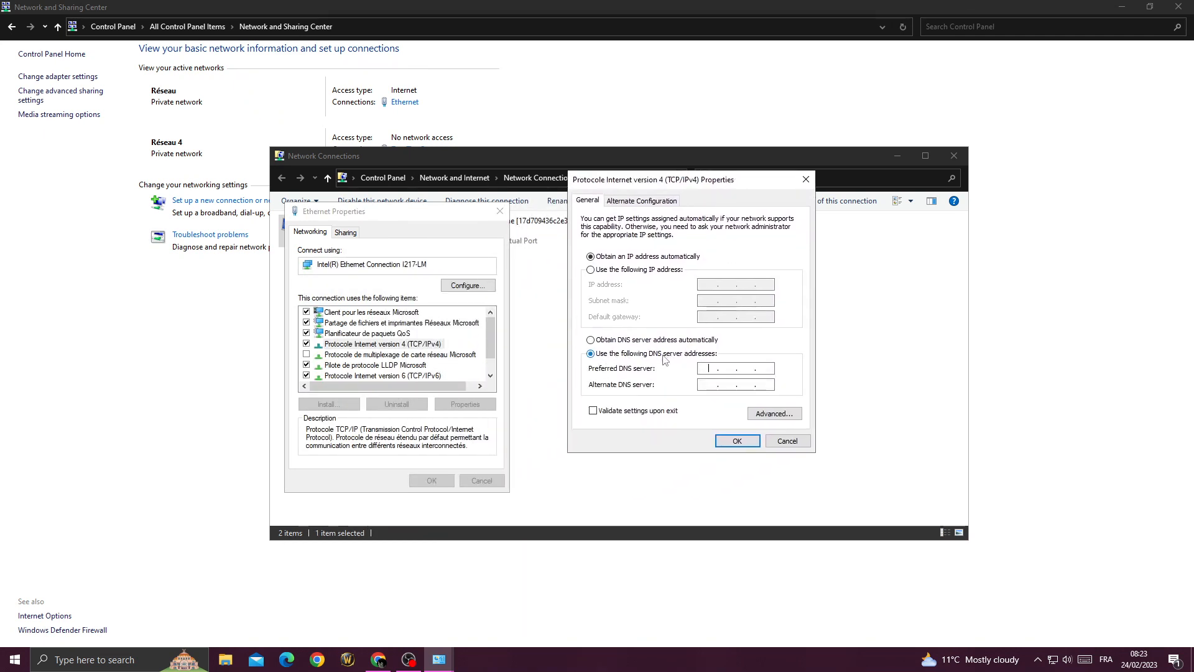
{"action": "left_click", "coordinate": [717, 369]}
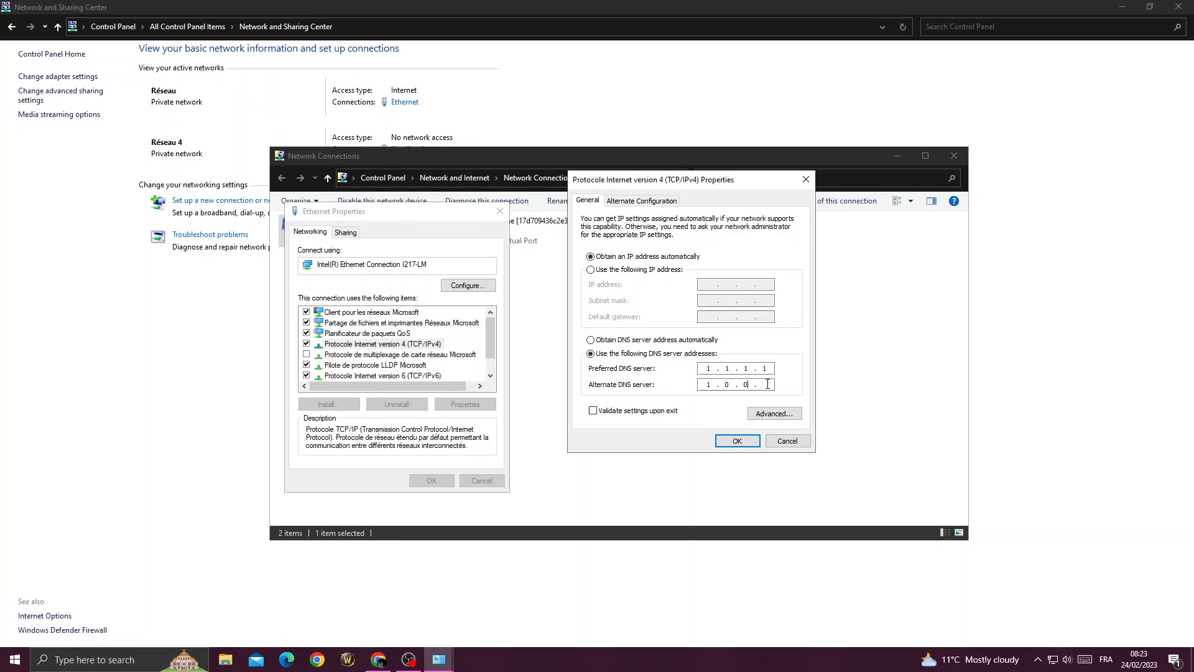
{"action": "left_click", "coordinate": [737, 440]}
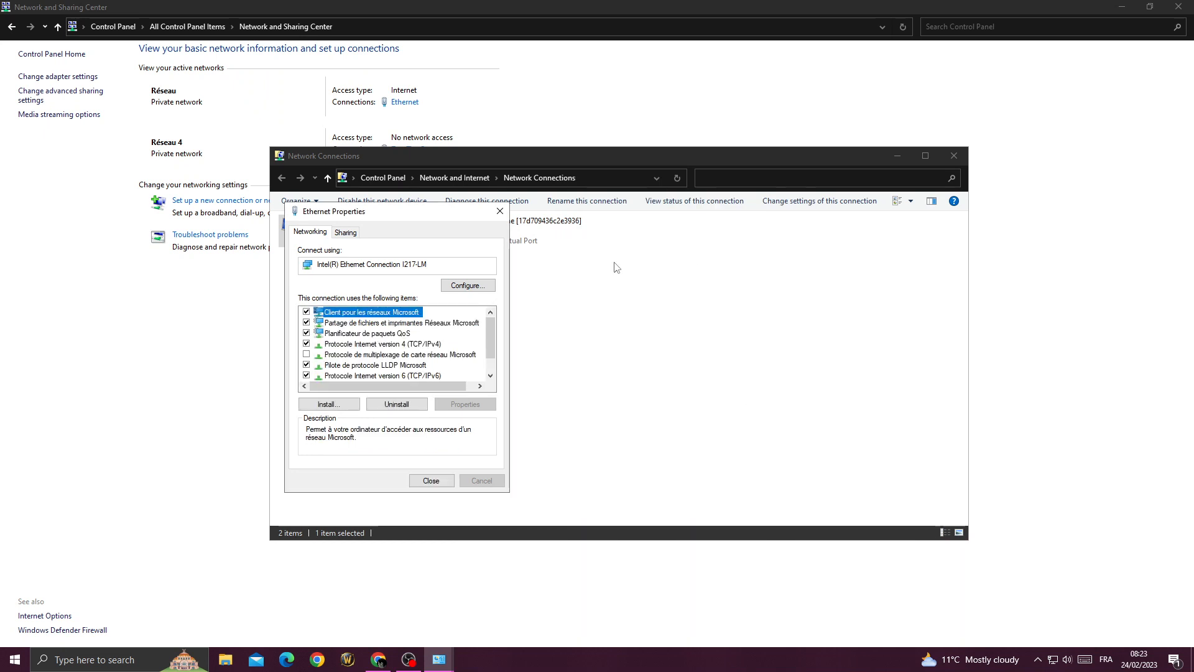
{"action": "left_click", "coordinate": [408, 660]}
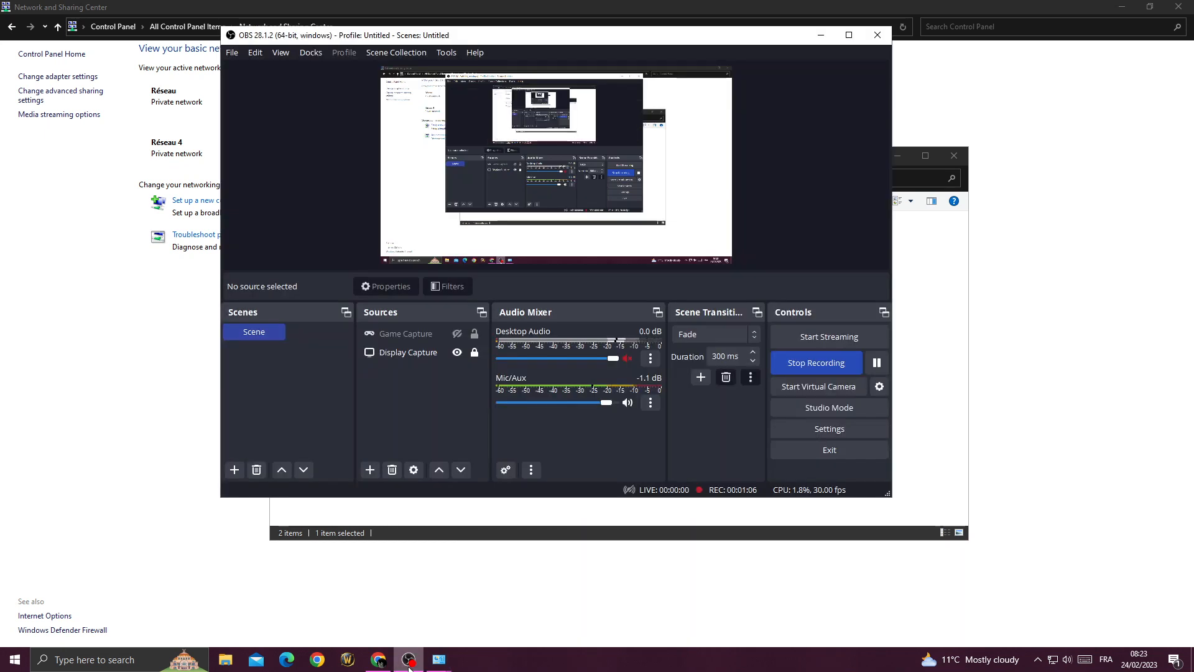